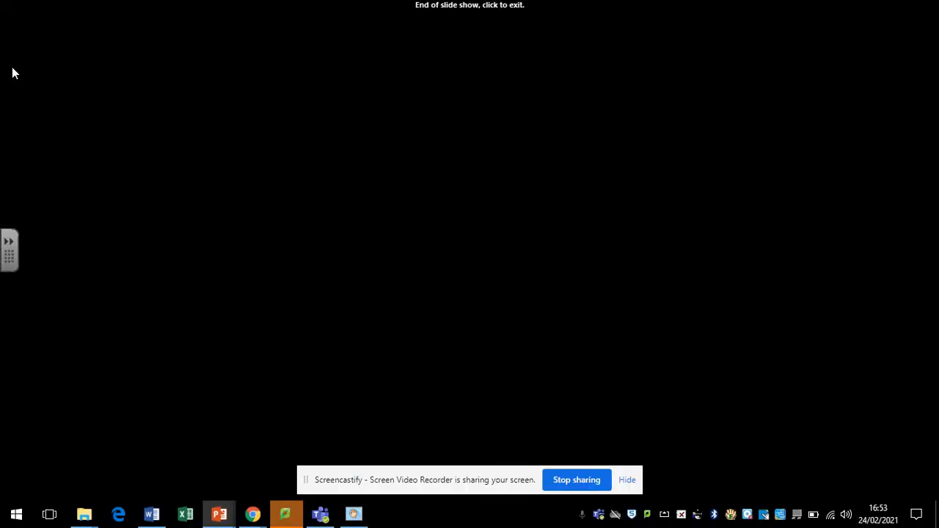
mouse_move(179, 137)
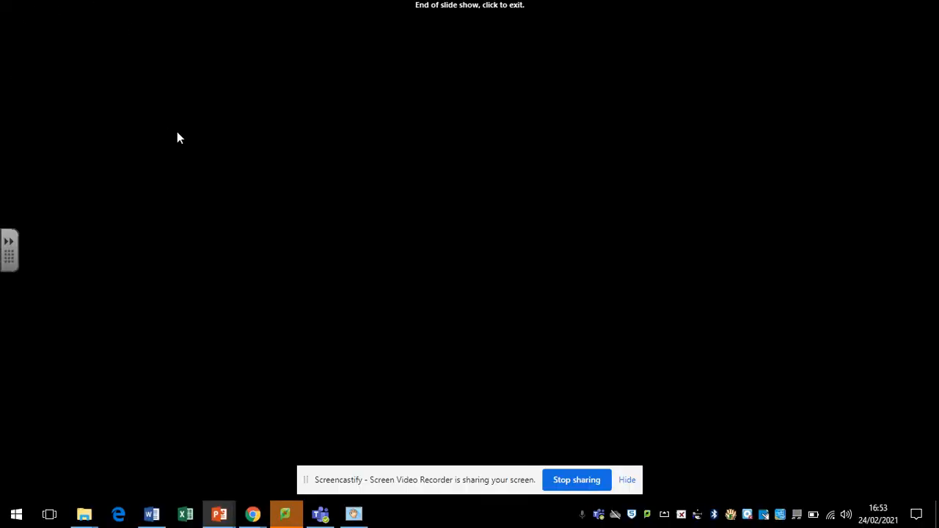